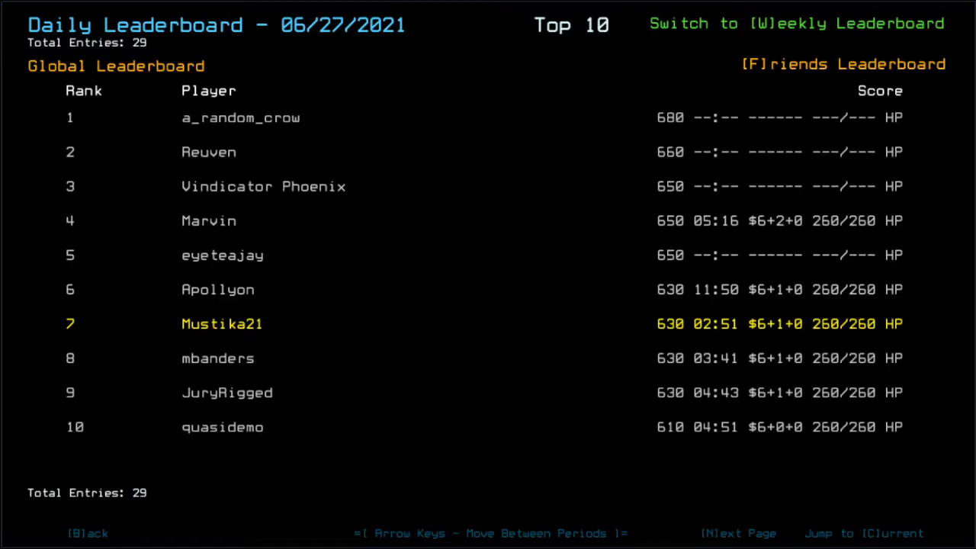
# Step: Exit the Daily Leaderboard and return to the paused derelict-ship mission
pyautogui.click(842, 63)
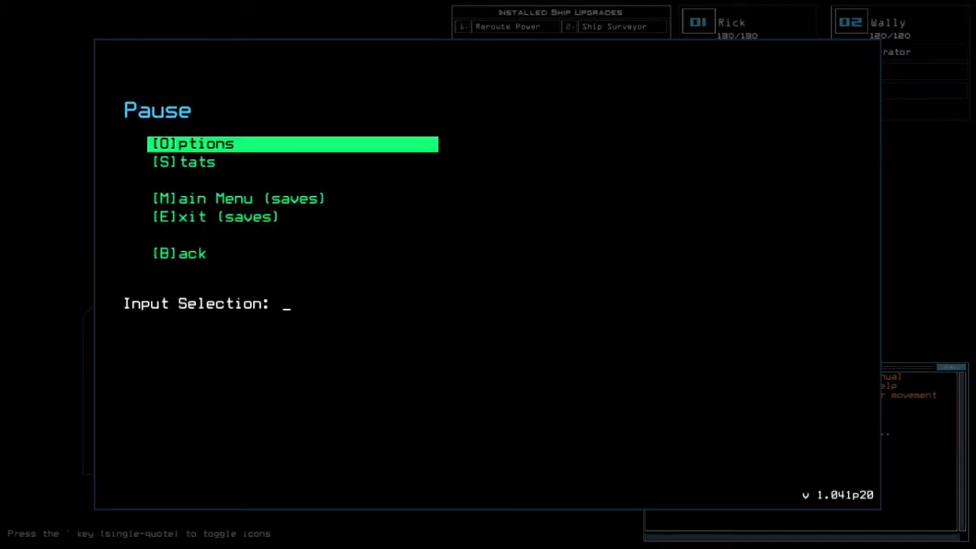
# Step: Go from the Pause menu through Options to the Alias Editor listing saved shortcuts
pyautogui.press('b')
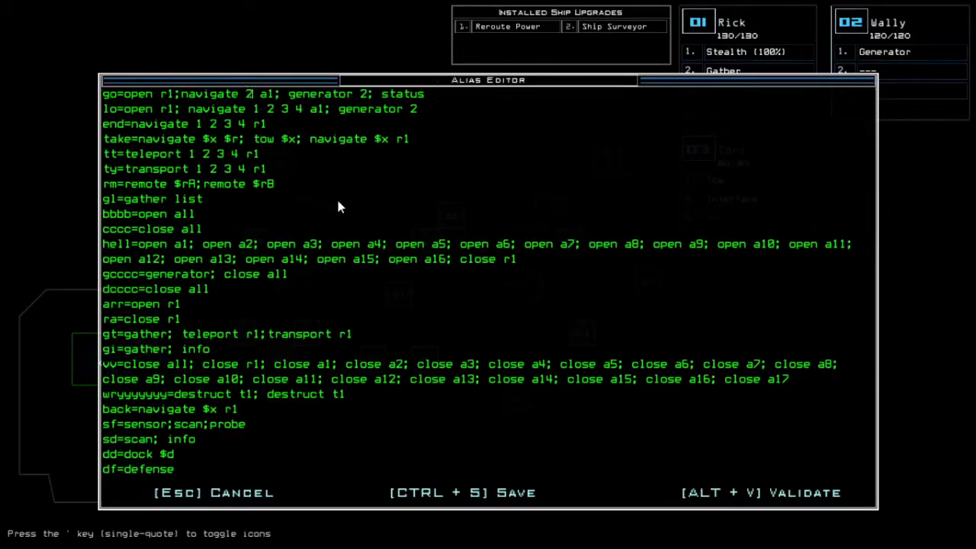
# Step: Leave the Alias Editor and dock the boarding ship via dd on a3, a5, a4, a2, a1
pyautogui.press('Escape')
pyautogui.write('go')
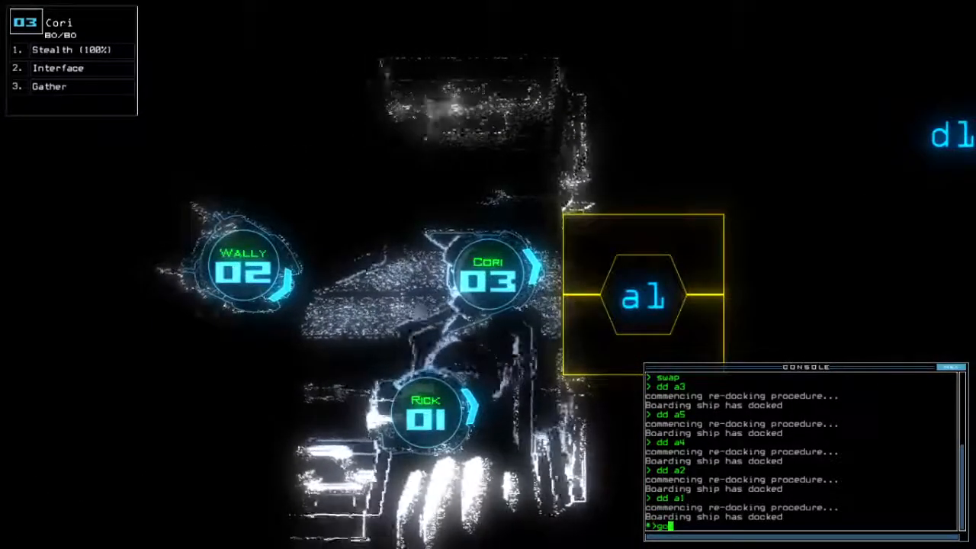
# Step: Run the go alias, gather scrap with Cori in stealth, close doors, and head to d15
pyautogui.press('Return')
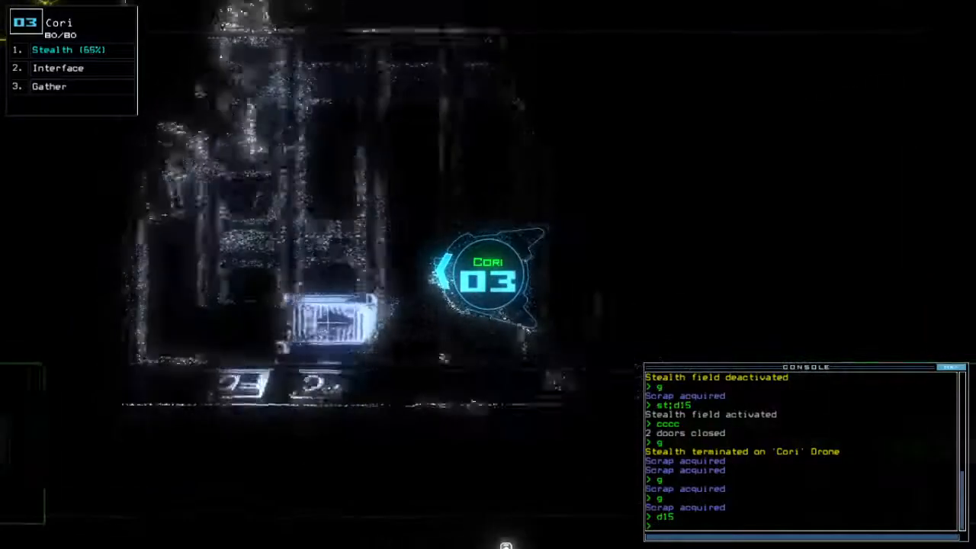
pyautogui.press('Escape')
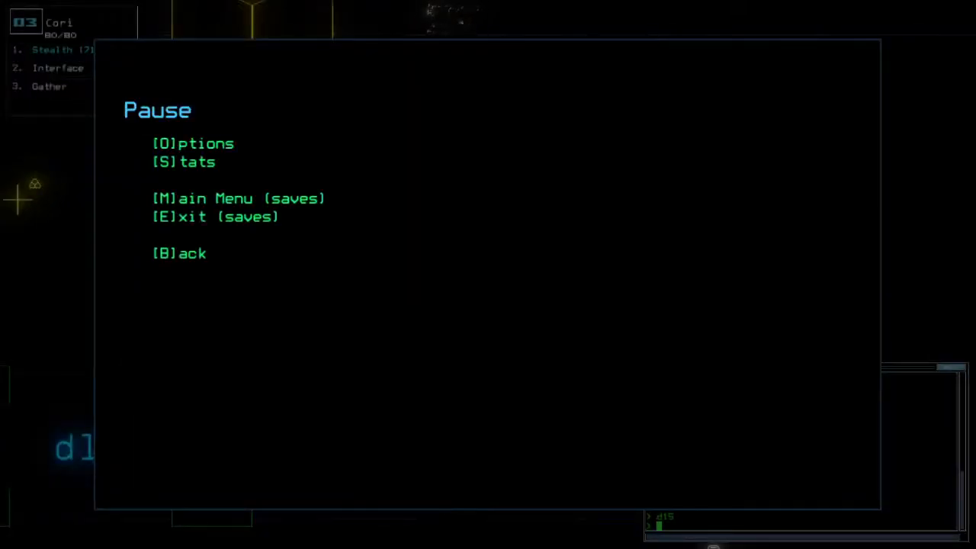
pyautogui.press('b')
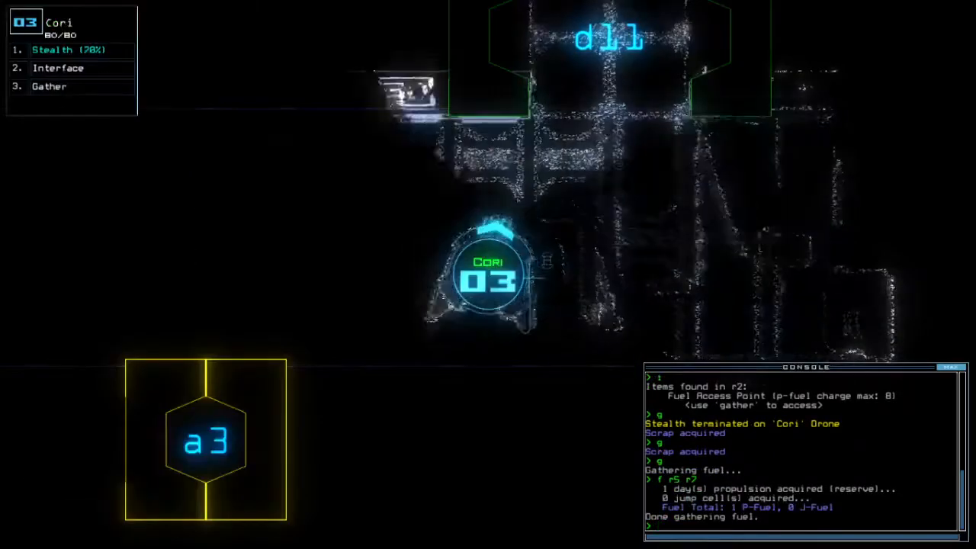
# Step: Toggle Cori's stealth with st while gathering scrap and fuel around room r2
pyautogui.write('st')
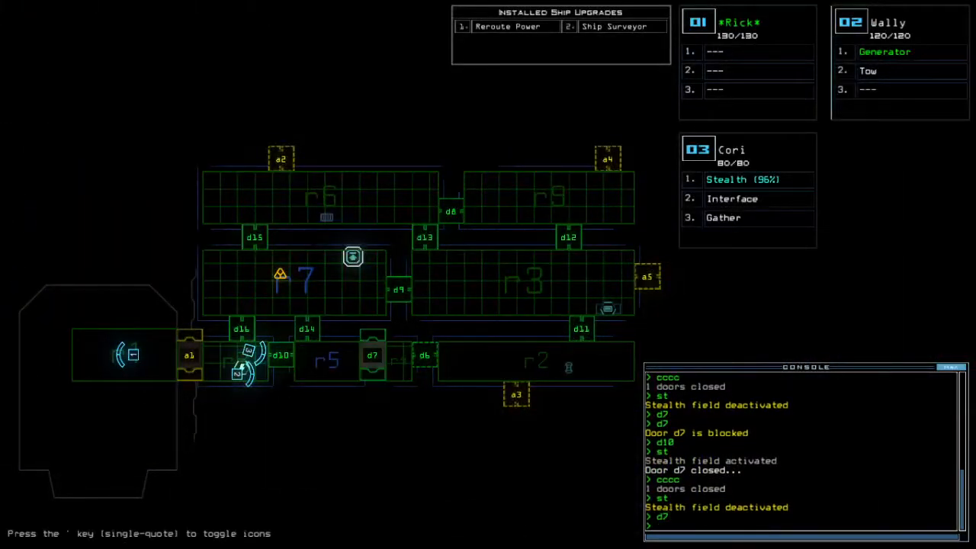
# Step: Vent room r2 with 'open r2;a3;d6 d11', then enter d7 and a3
pyautogui.write('open r2;a3;d')
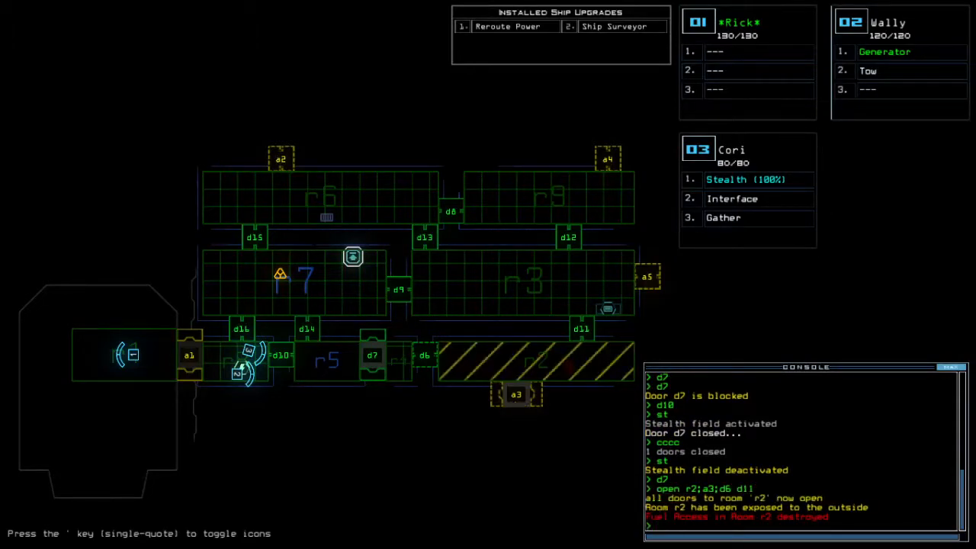
pyautogui.write('d7')
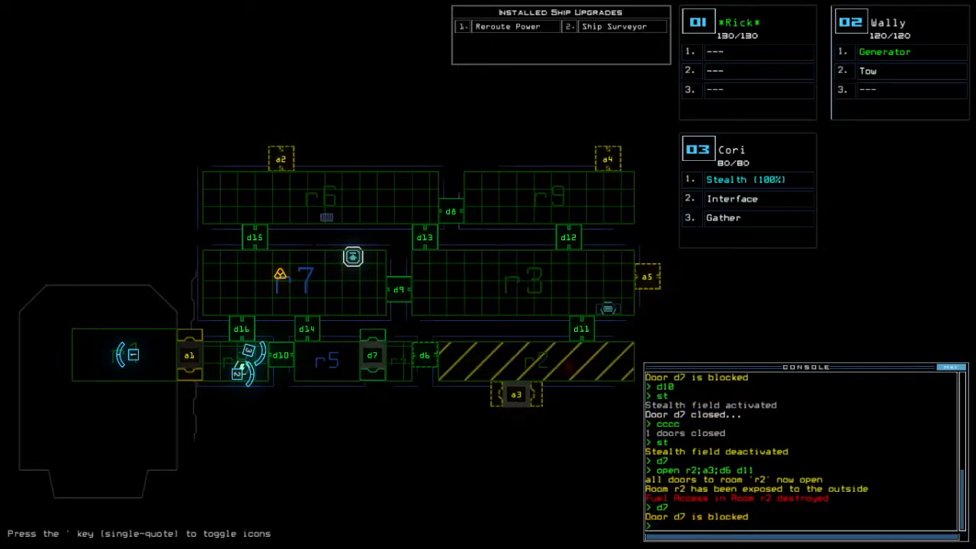
pyautogui.write('a3')
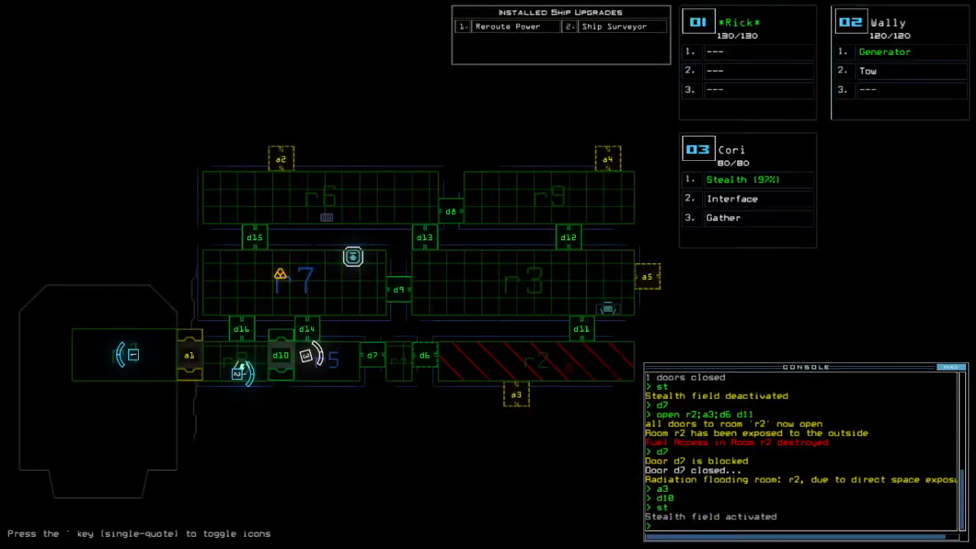
# Step: Close doors d14, d7 and d16 around r5 and gather scrap with Cori
pyautogui.write('d')
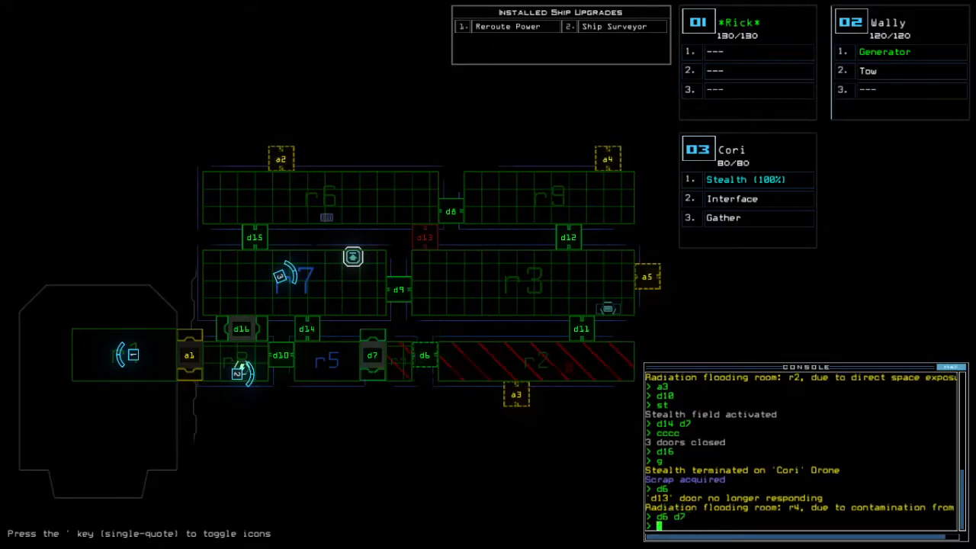
pyautogui.write('f r')
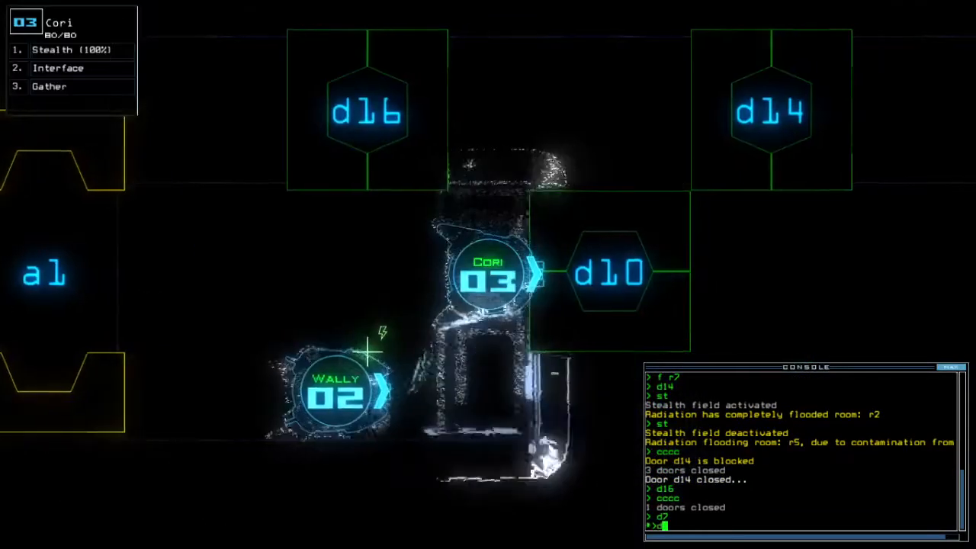
# Step: Retreat Cori from r7 and close doors d14, d16 and d7
pyautogui.write('d14')
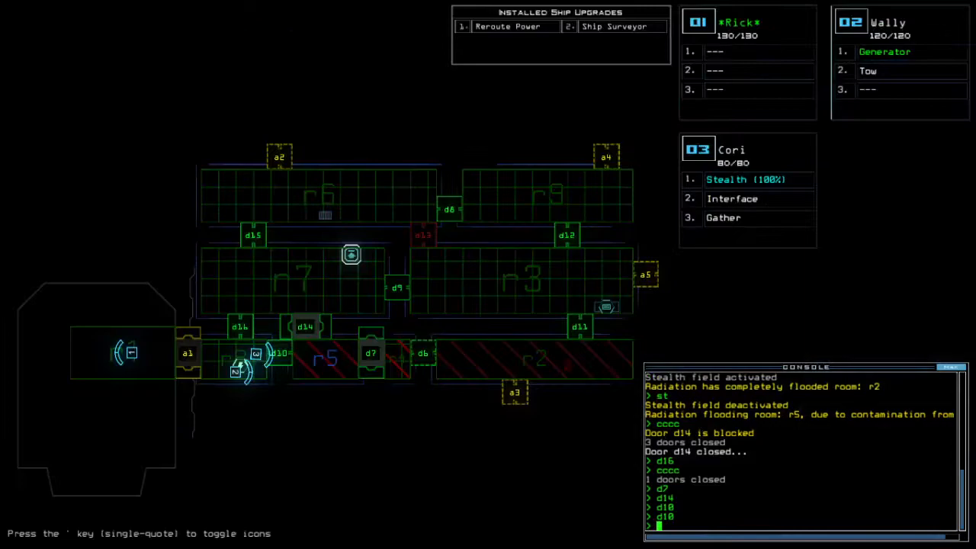
# Step: Return drones to the airlock, type 'out', and accept the 965-point daily challenge score
pyautogui.write('d')
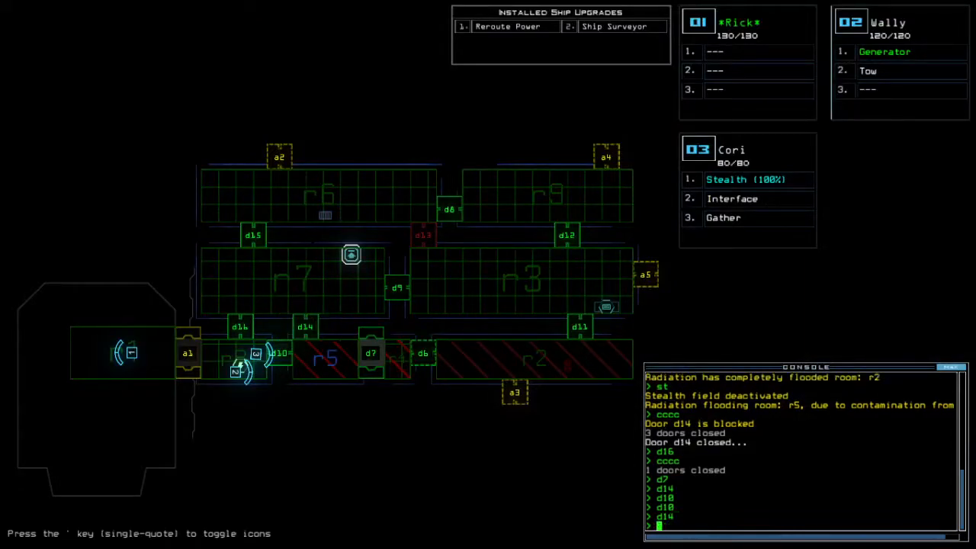
pyautogui.write('d7')
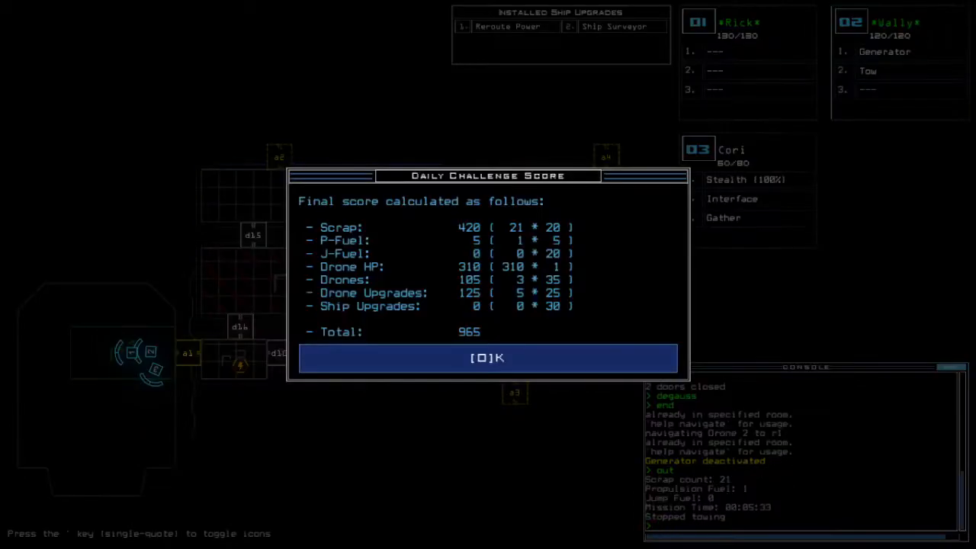
pyautogui.click(487, 358)
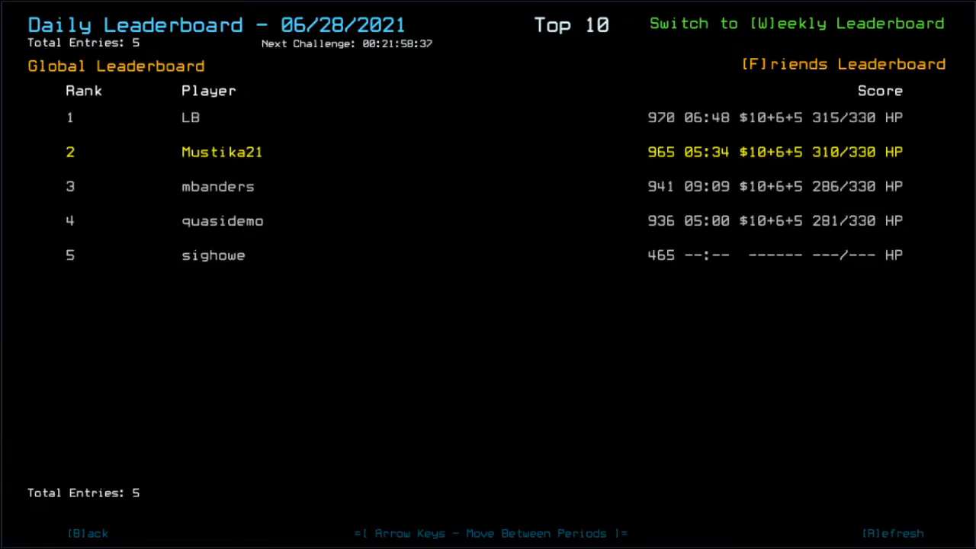